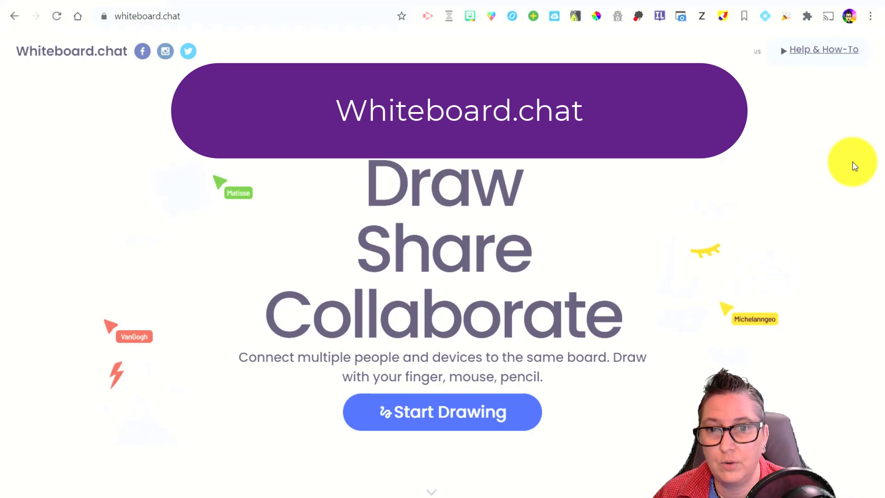
{"action": "mouse_move", "coordinate": [512, 419]}
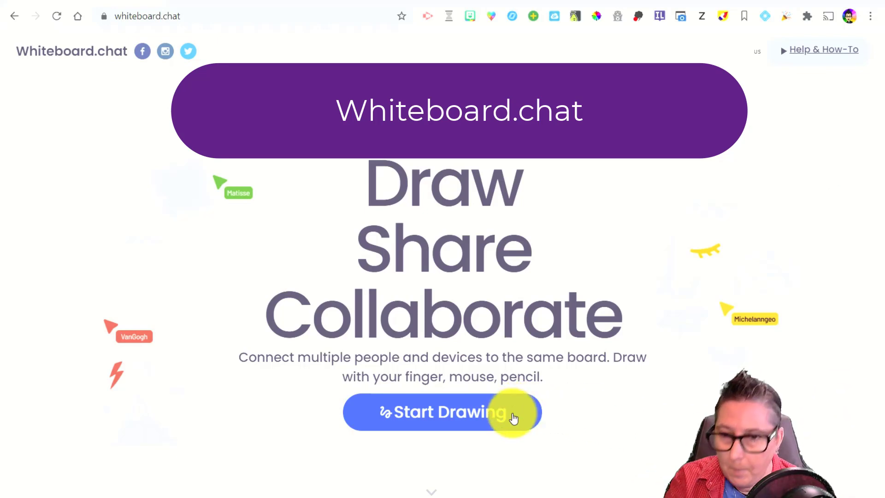
{"action": "mouse_move", "coordinate": [833, 167]}
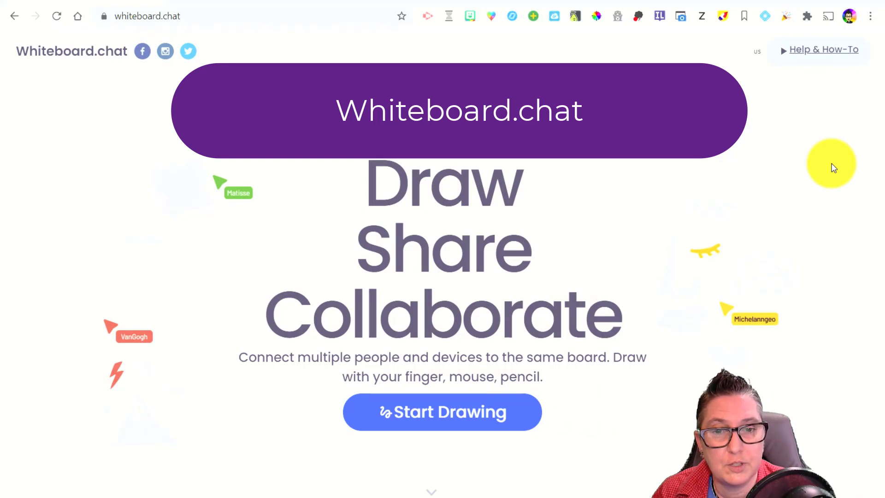
- Start a new whiteboard with Start Teaching so each participant gets an individual board
{"action": "scroll", "scroll_direction": "down", "scroll_amount": 3}
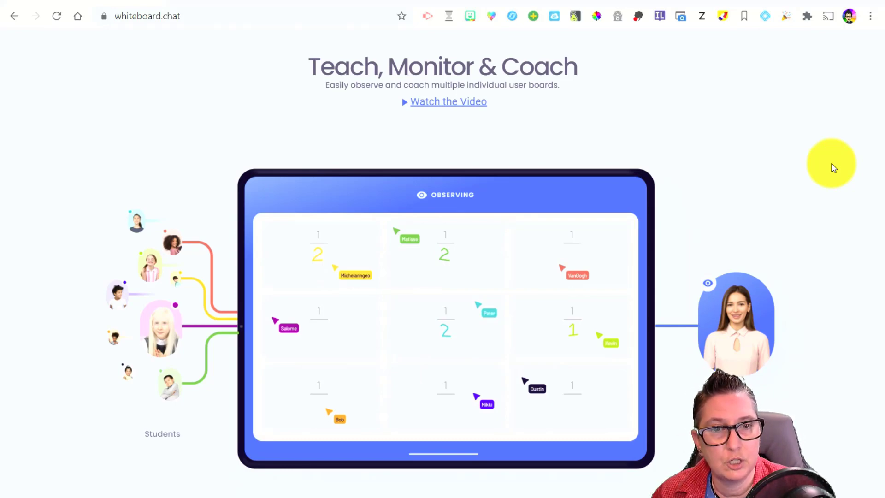
{"action": "mouse_move", "coordinate": [876, 201]}
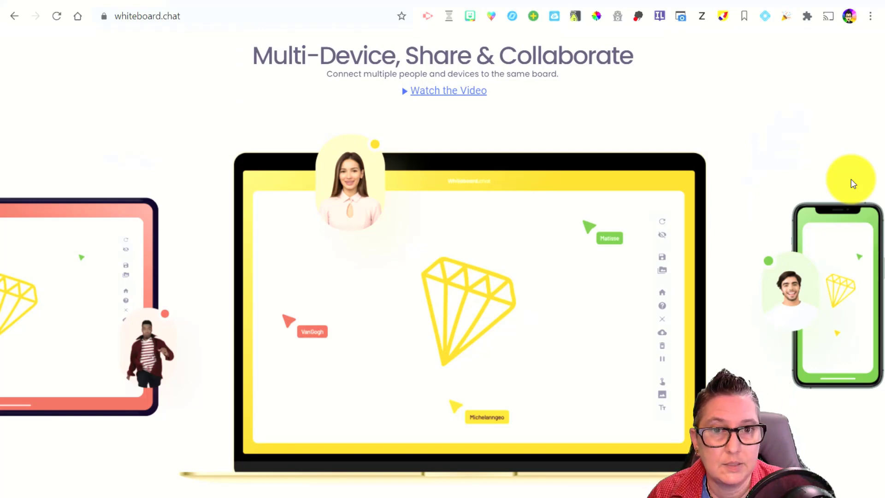
{"action": "scroll", "scroll_direction": "down", "scroll_amount": 3}
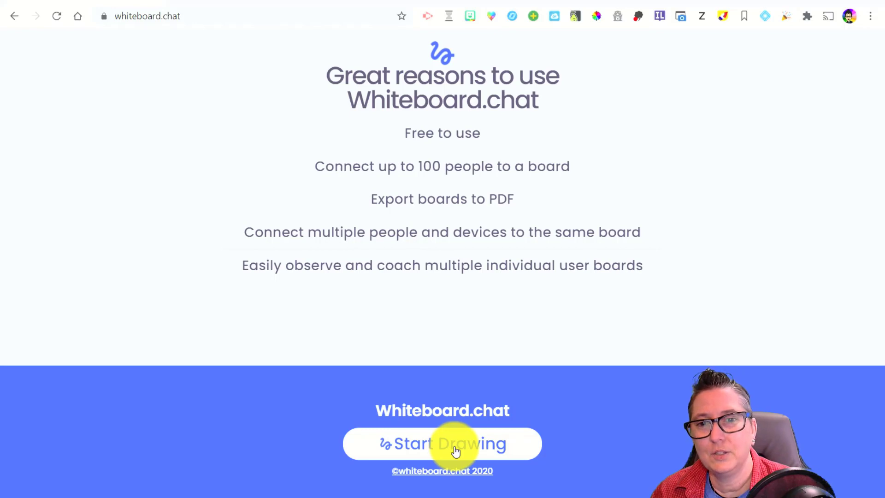
{"action": "left_click", "coordinate": [453, 443]}
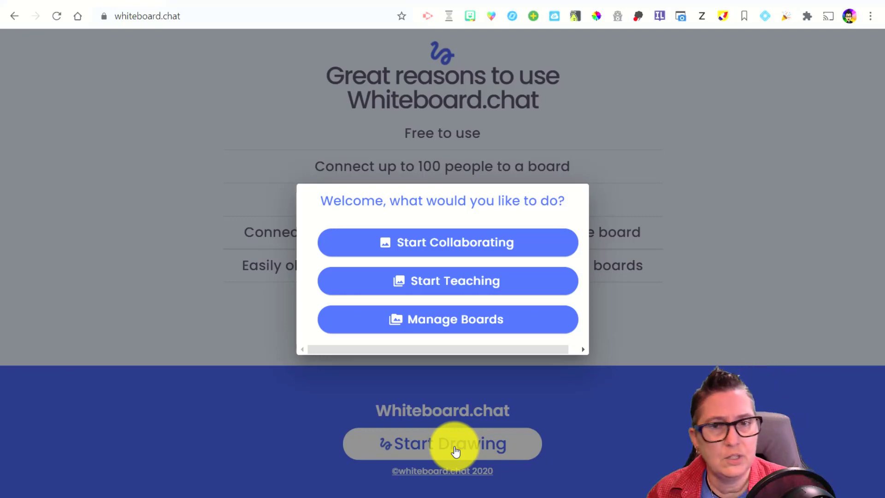
{"action": "mouse_move", "coordinate": [455, 288]}
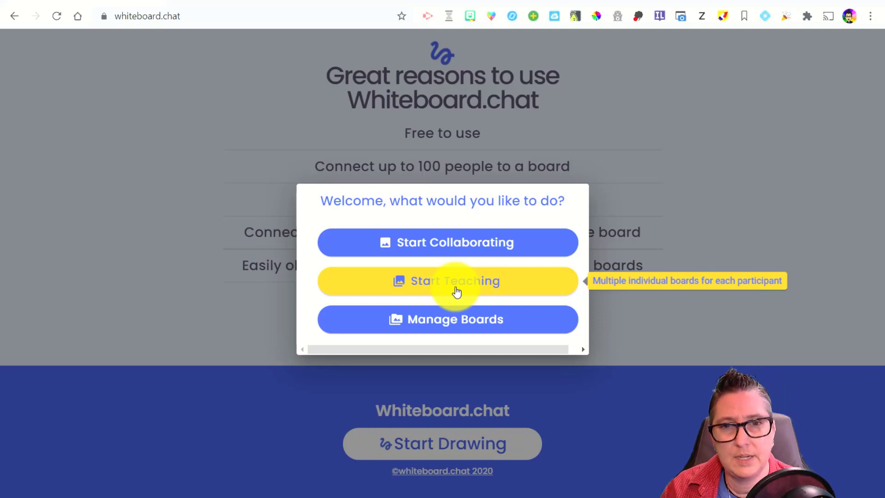
{"action": "left_click", "coordinate": [456, 287]}
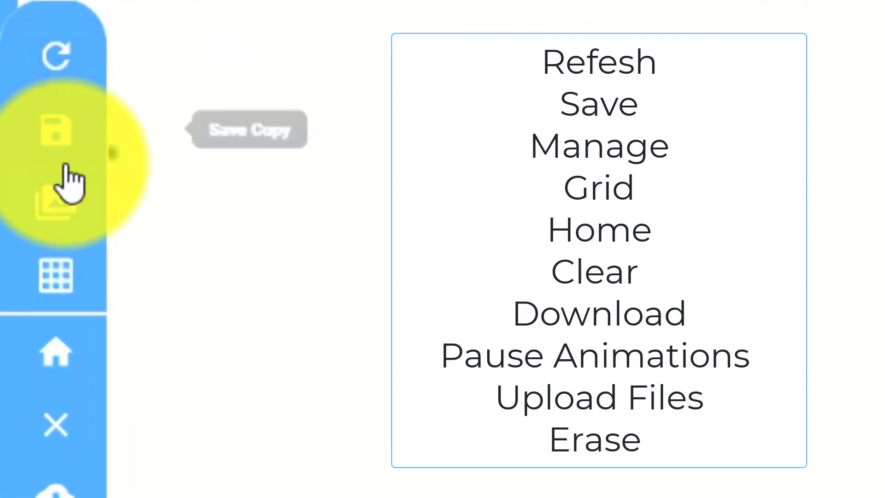
{"action": "mouse_move", "coordinate": [55, 208]}
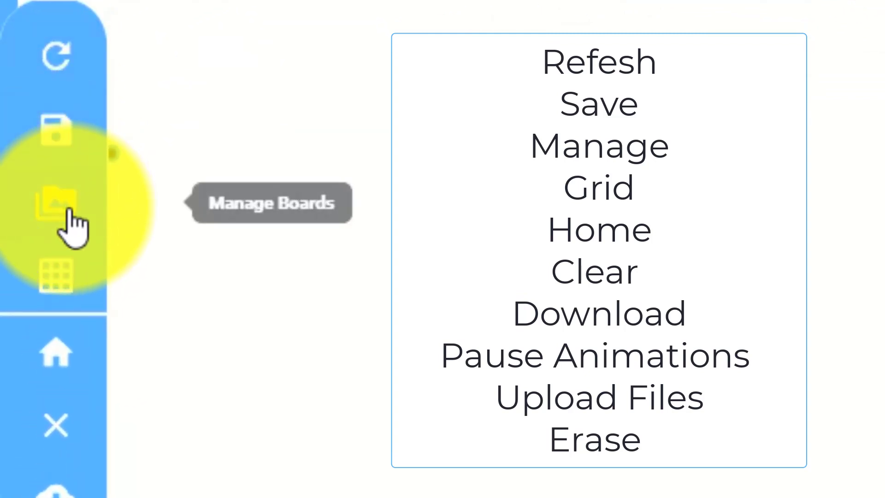
{"action": "mouse_move", "coordinate": [71, 359]}
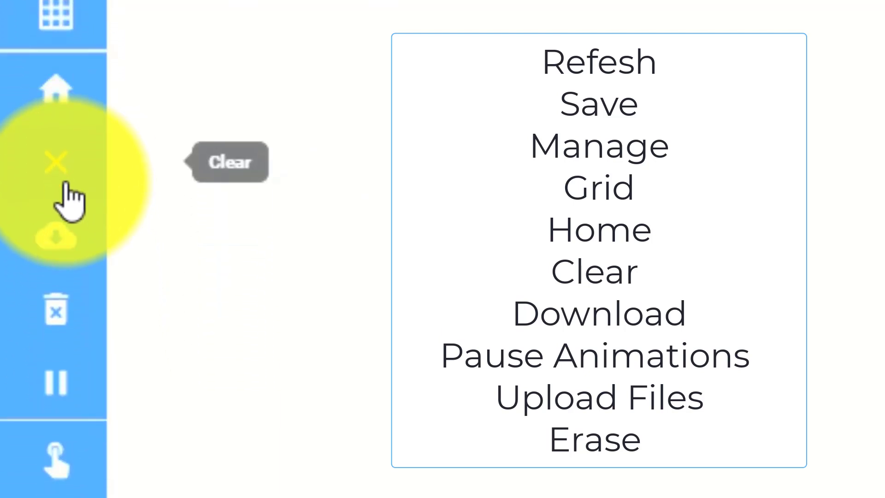
{"action": "mouse_move", "coordinate": [53, 241]}
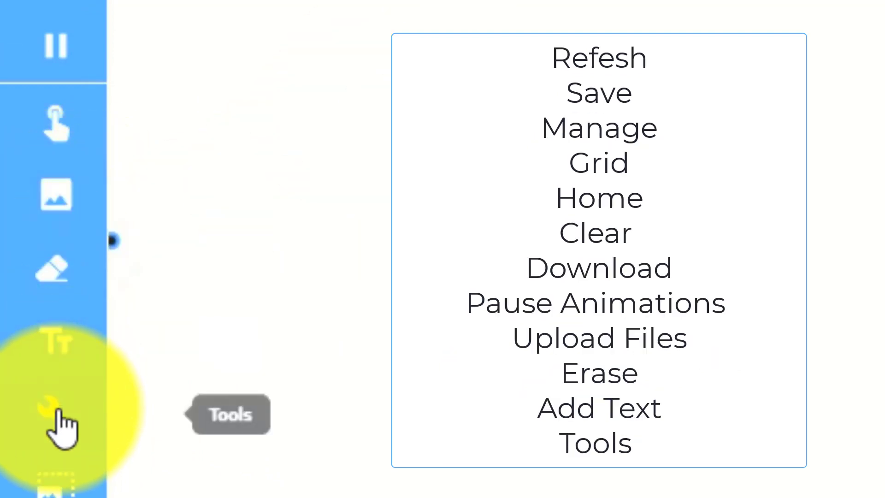
{"action": "left_click", "coordinate": [50, 408]}
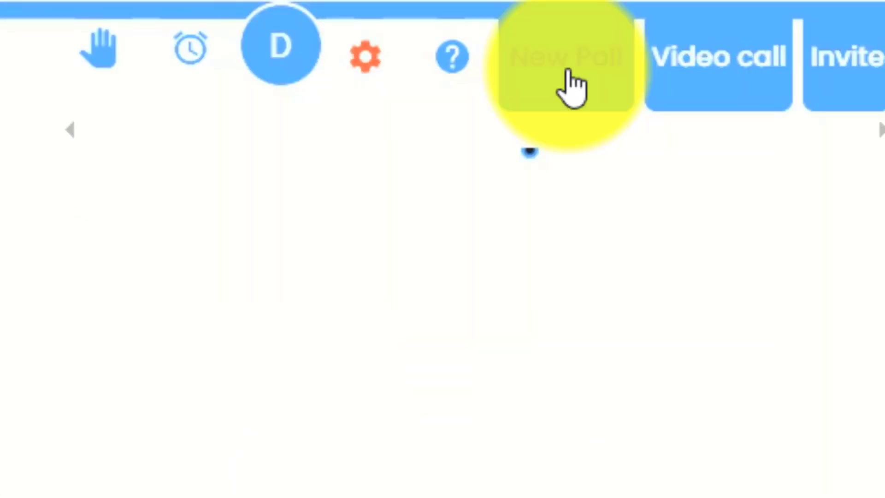
{"action": "left_click", "coordinate": [564, 57]}
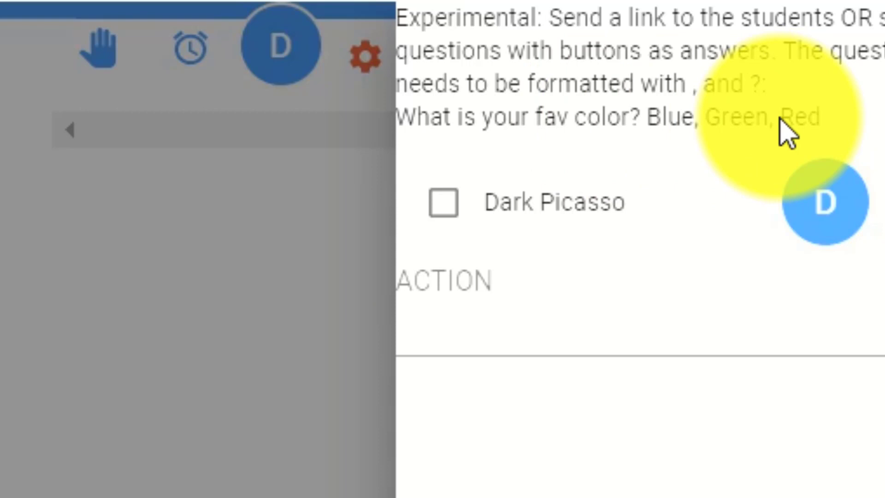
{"action": "left_click", "coordinate": [448, 280]}
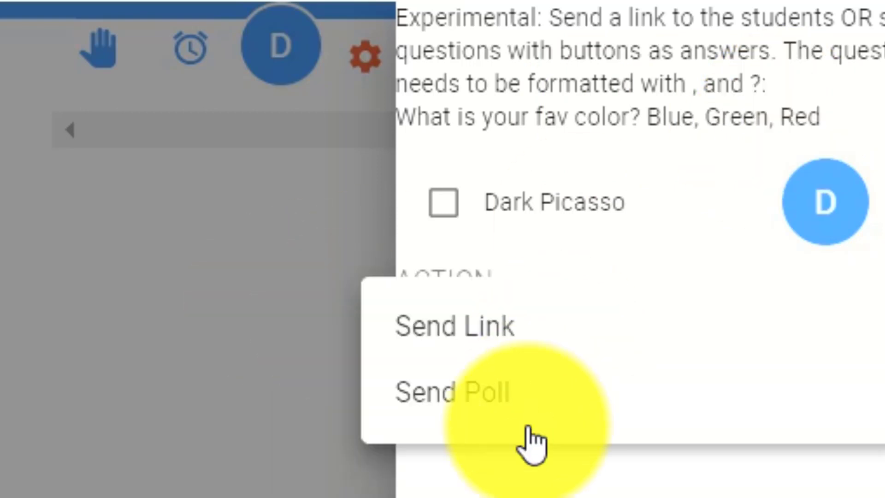
{"action": "left_click", "coordinate": [452, 391]}
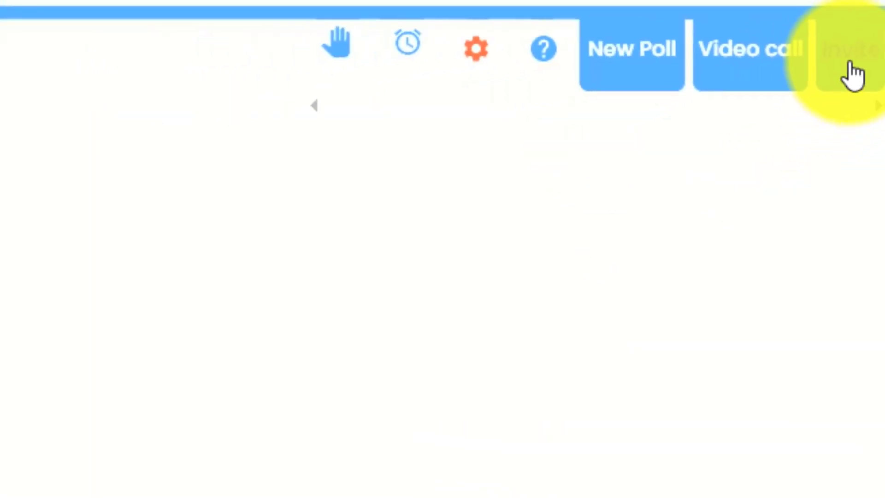
{"action": "left_click", "coordinate": [849, 46]}
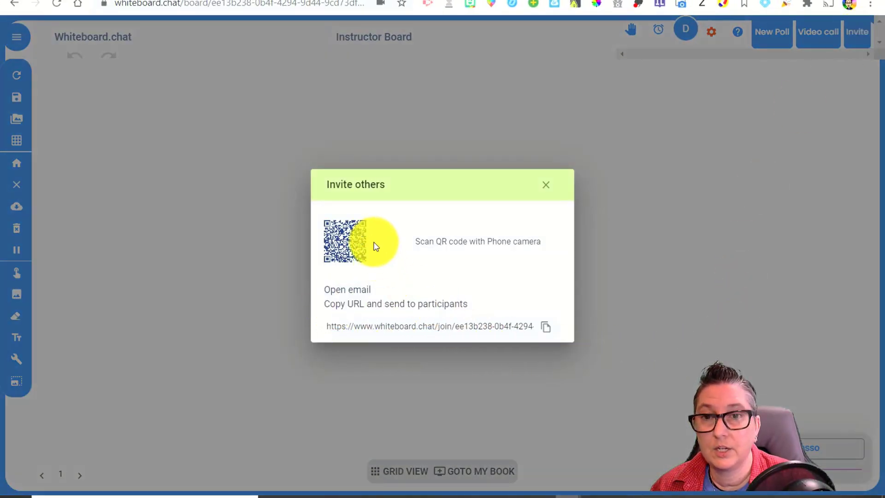
{"action": "mouse_move", "coordinate": [474, 256]}
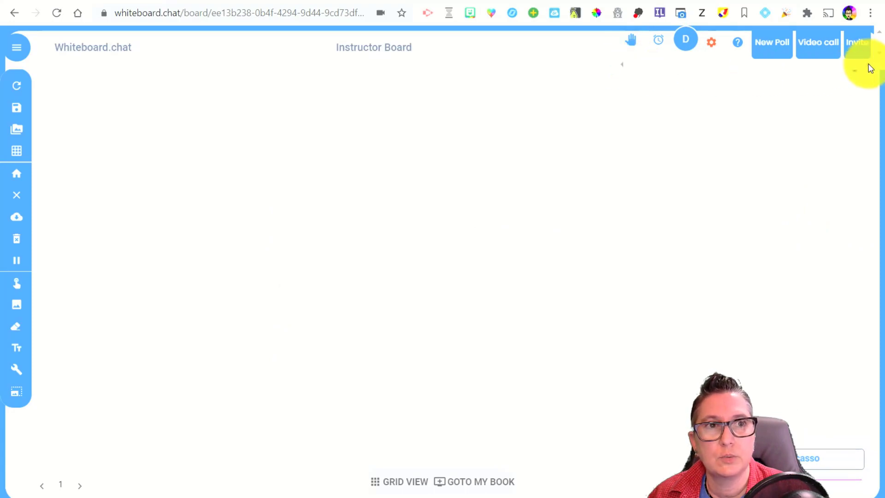
- Set a 1-minute countdown timer running on the Instructor Board
{"action": "left_click", "coordinate": [658, 40]}
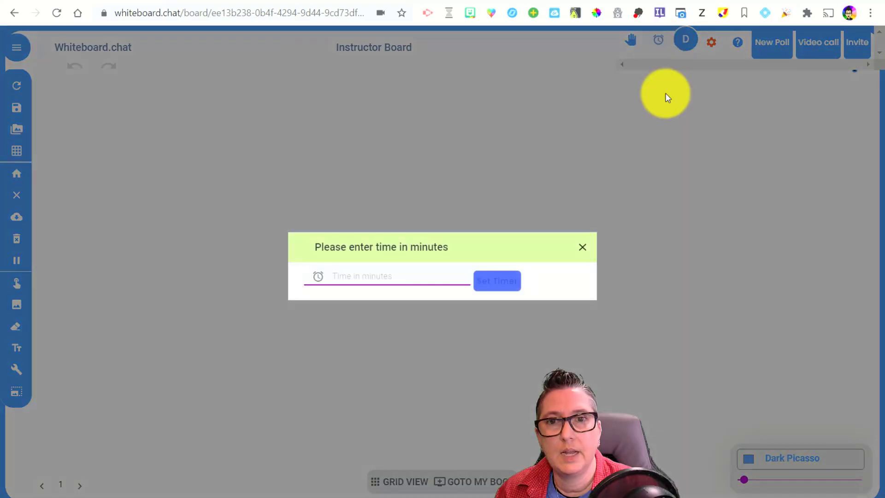
{"action": "left_click", "coordinate": [365, 276]}
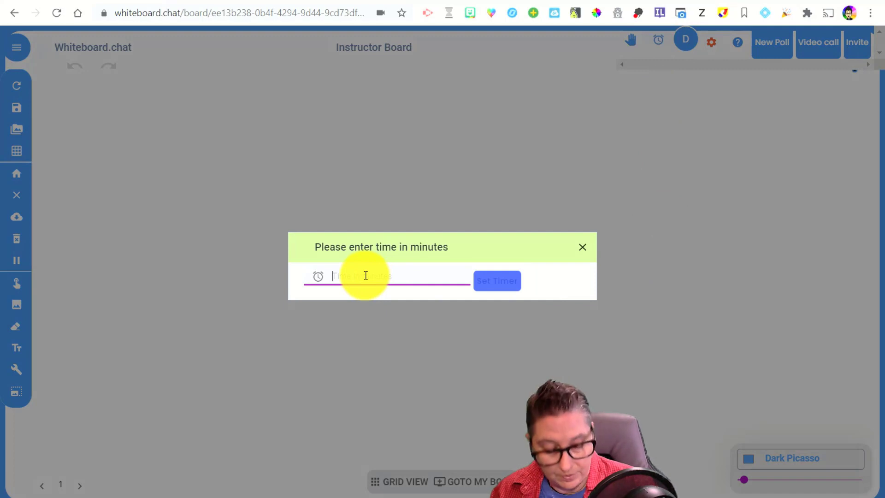
{"action": "type", "text": "1"}
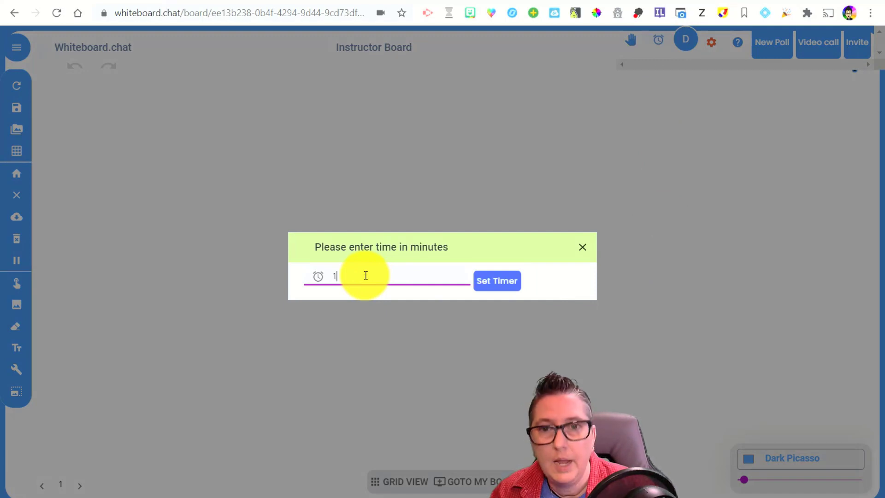
{"action": "left_click", "coordinate": [497, 281]}
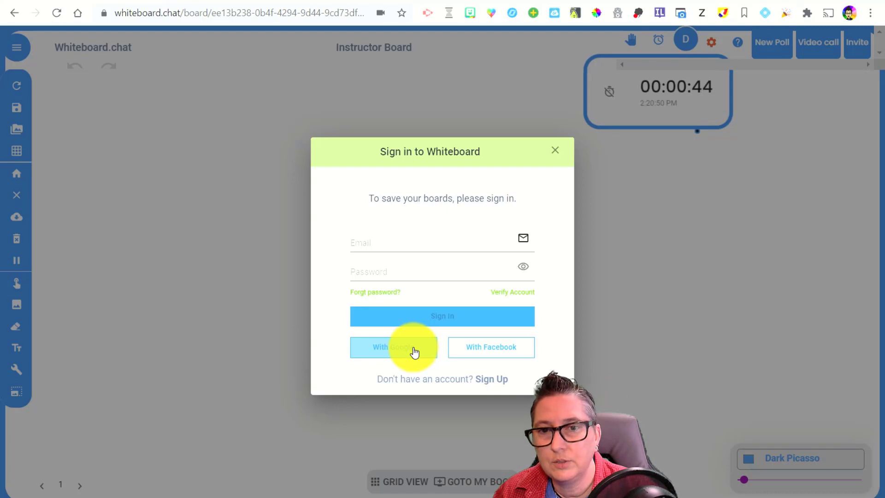
- Sign in to Whiteboard.chat with a Google account so boards can be saved
{"action": "left_click", "coordinate": [395, 347]}
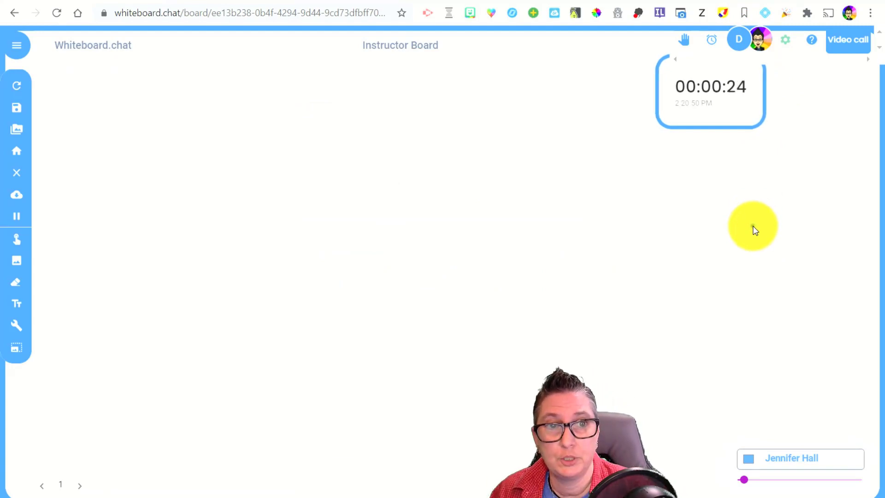
{"action": "mouse_move", "coordinate": [823, 469]}
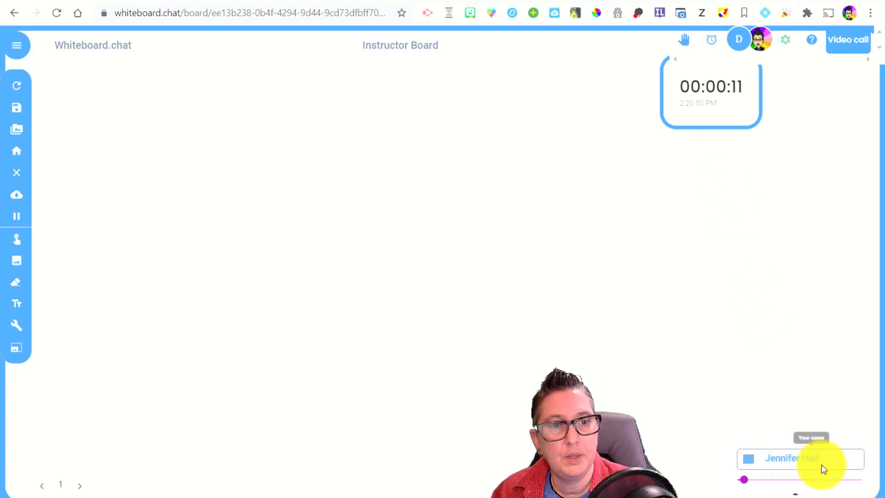
- Set the display name to 'Jennifer Hall' and make the pen stroke slightly thicker
{"action": "left_click", "coordinate": [799, 458]}
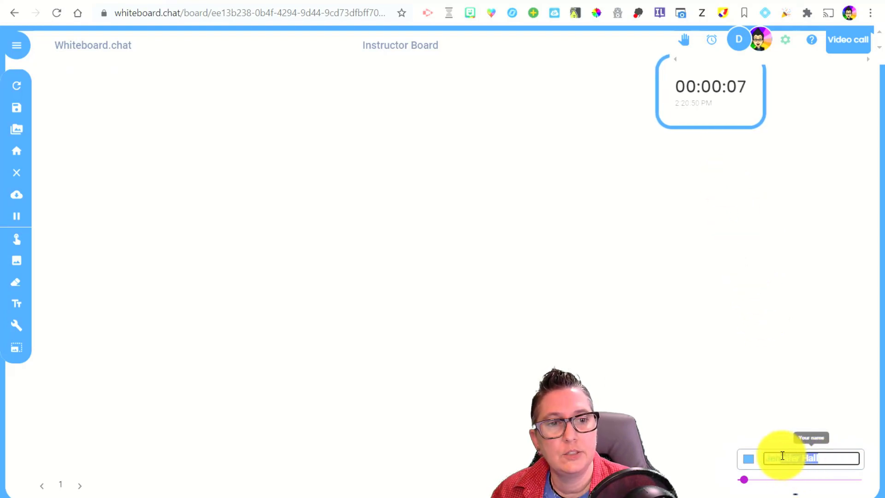
{"action": "type", "text": "Jennifer Hall"}
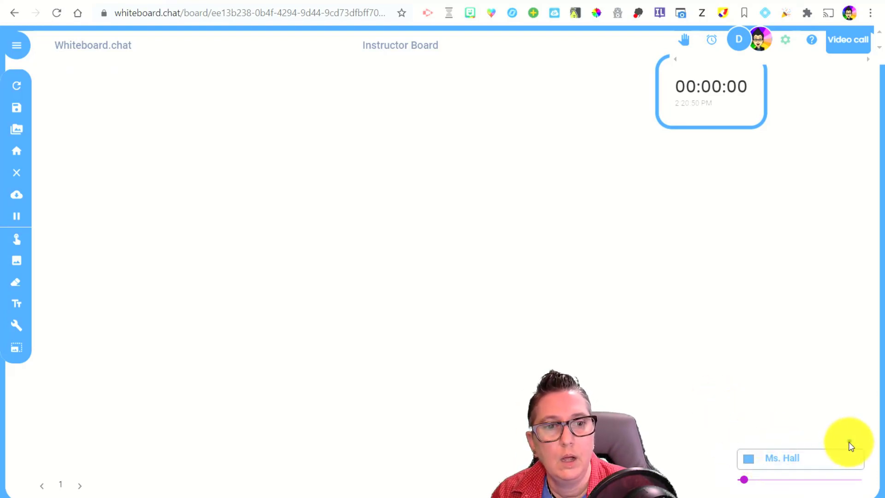
{"action": "left_click_drag", "start_coordinate": [744, 479], "coordinate": [805, 480]}
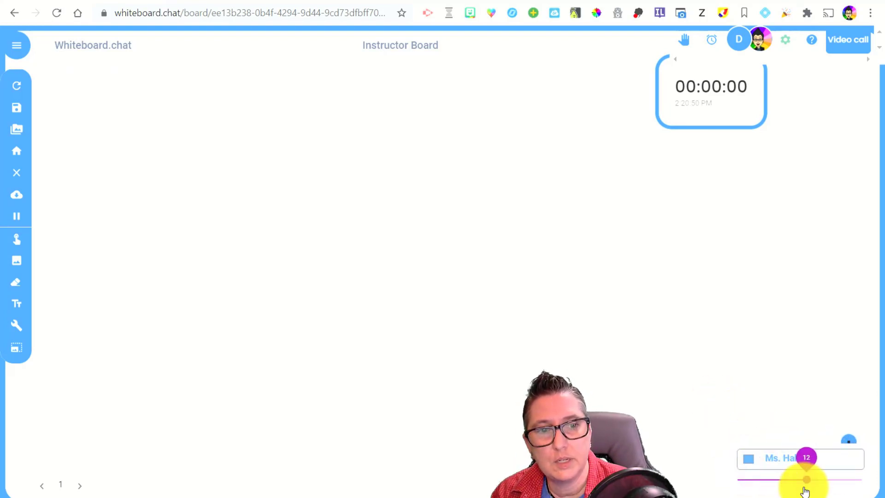
- Shift the pen colour hue from purple to a light blue
{"action": "left_click", "coordinate": [748, 458]}
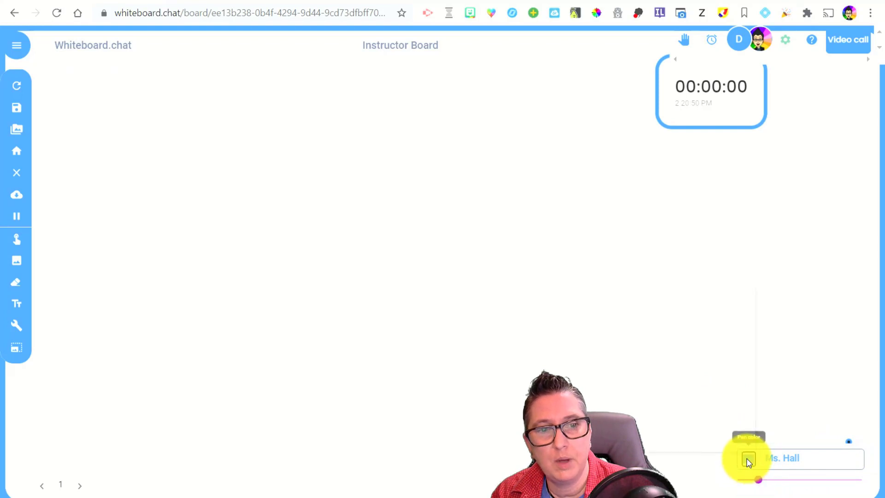
{"action": "left_click", "coordinate": [748, 460]}
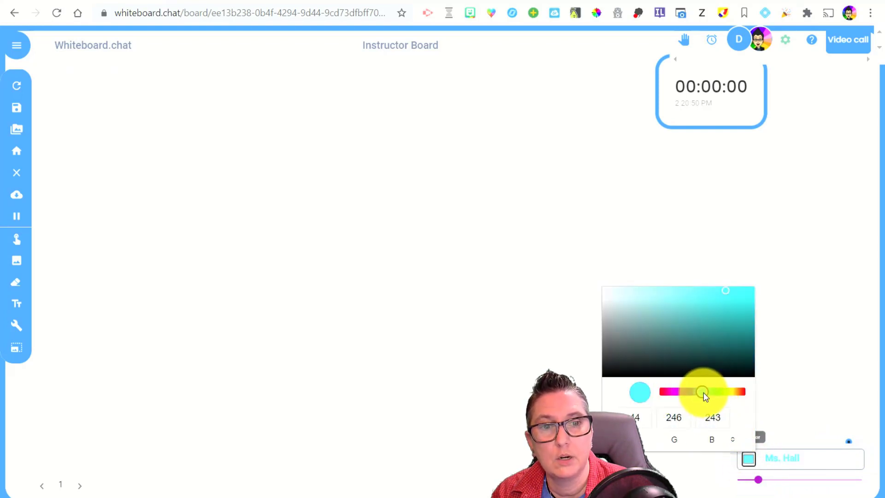
{"action": "left_click_drag", "start_coordinate": [702, 392], "coordinate": [686, 392]}
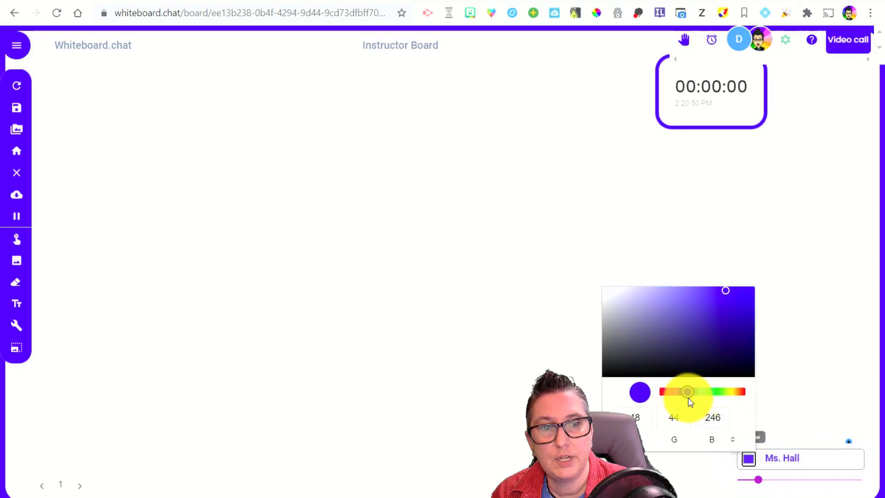
{"action": "left_click_drag", "start_coordinate": [687, 392], "coordinate": [692, 391]}
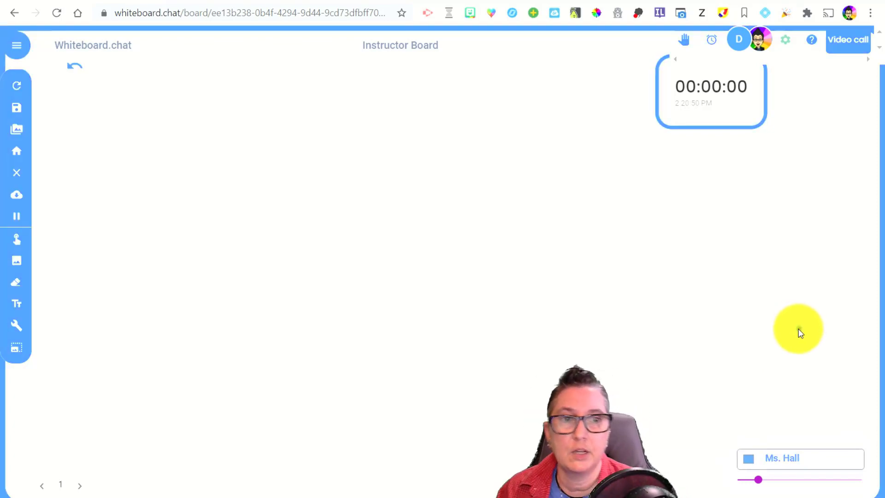
{"action": "mouse_move", "coordinate": [389, 284]}
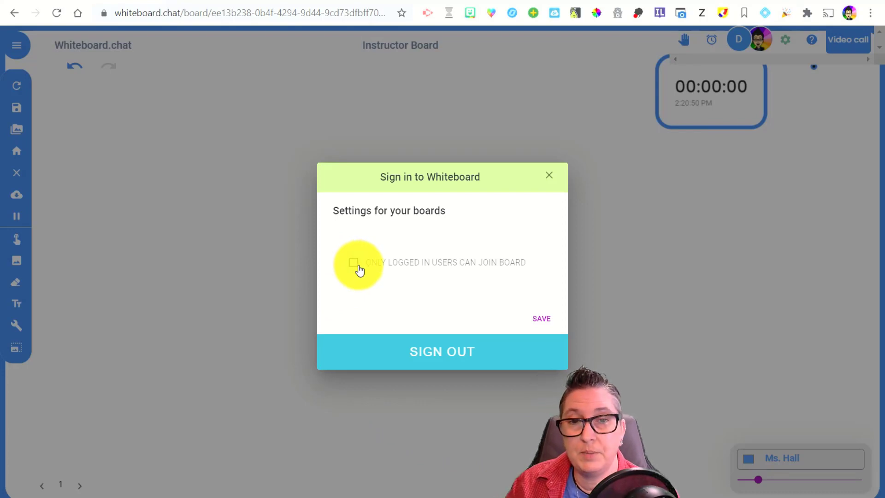
{"action": "mouse_move", "coordinate": [360, 279]}
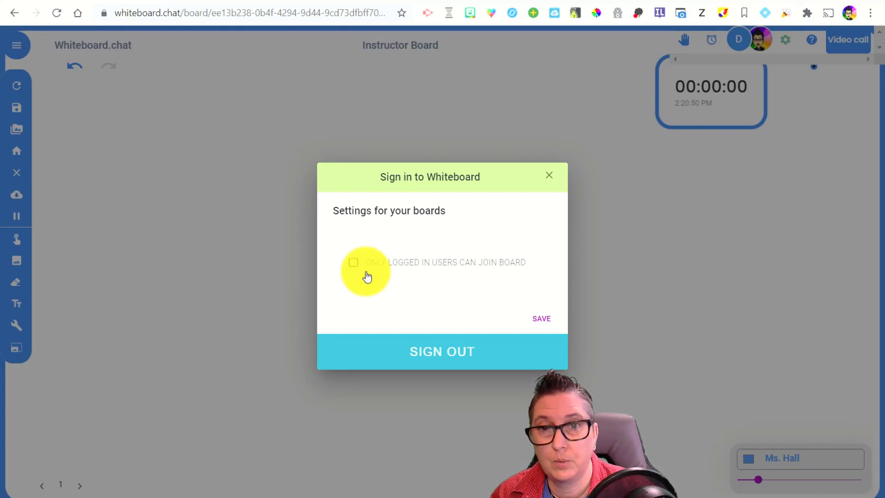
- Toggle the 'Only logged in users can join board' setting
{"action": "left_click", "coordinate": [548, 175]}
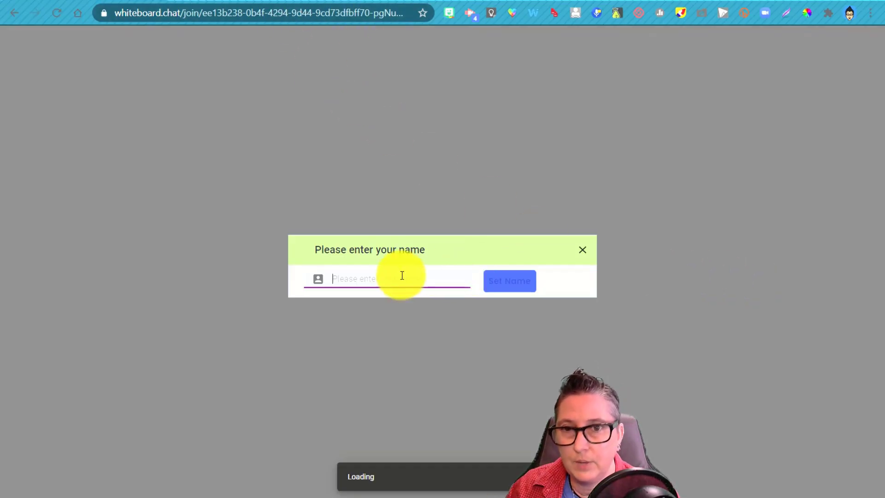
- Join the shared board from a second browser as student 'Jen TT411'
{"action": "type", "text": "Jen TT411"}
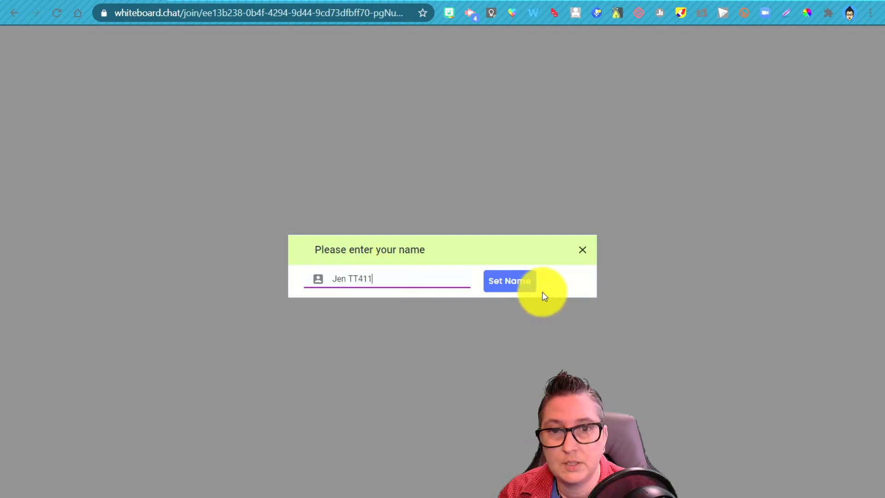
{"action": "left_click", "coordinate": [508, 281]}
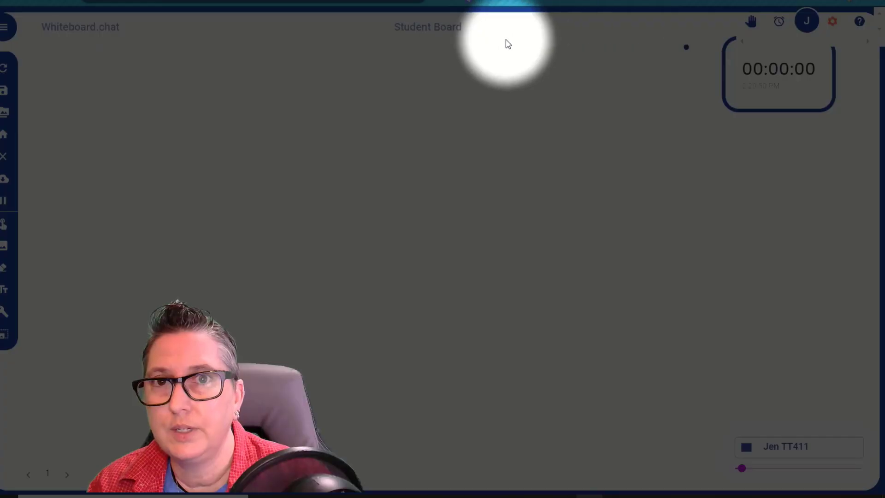
{"action": "mouse_move", "coordinate": [427, 51]}
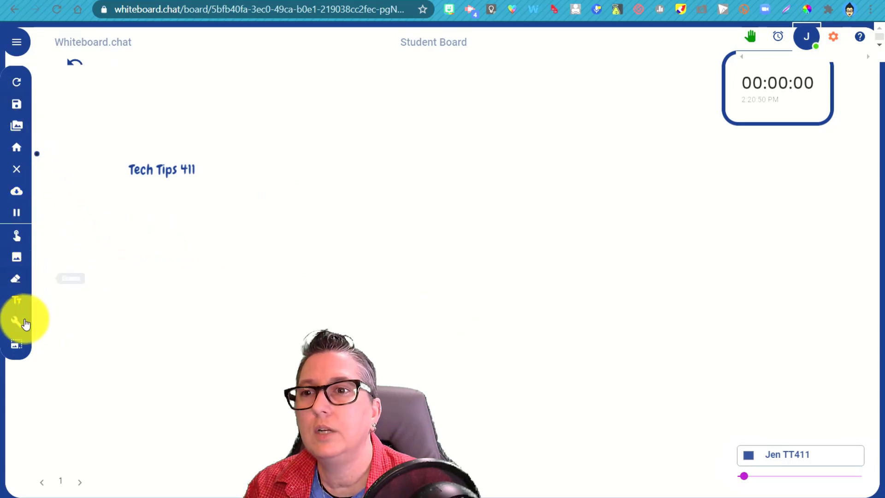
- Outline the Tech Tips 411 logo with the pen on the Student Board, keeping one straight line inside
{"action": "left_click", "coordinate": [16, 321]}
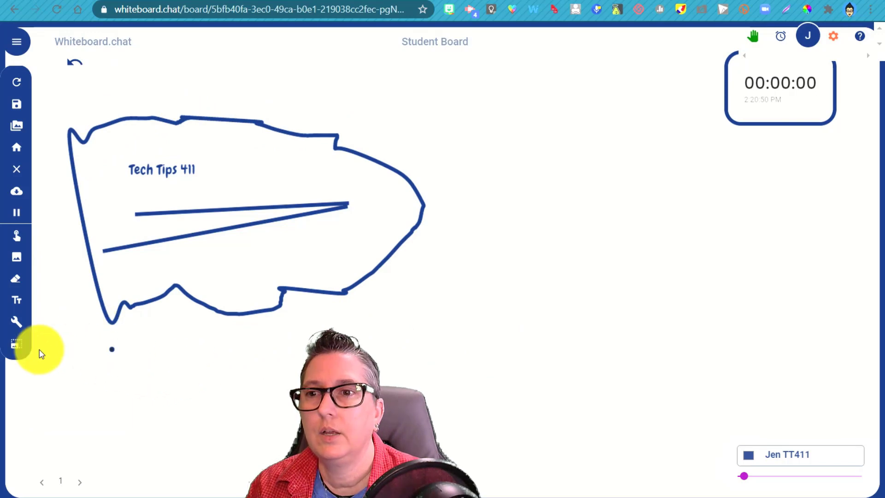
{"action": "left_click", "coordinate": [15, 345]}
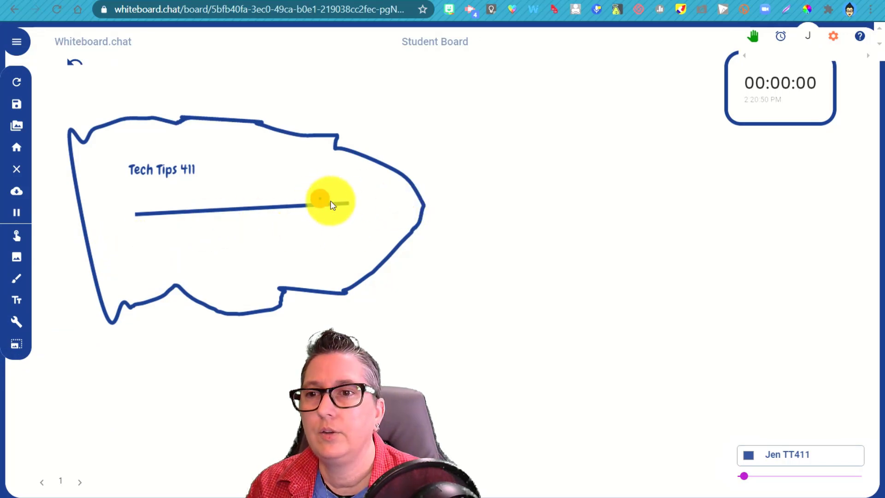
{"action": "mouse_move", "coordinate": [15, 324]}
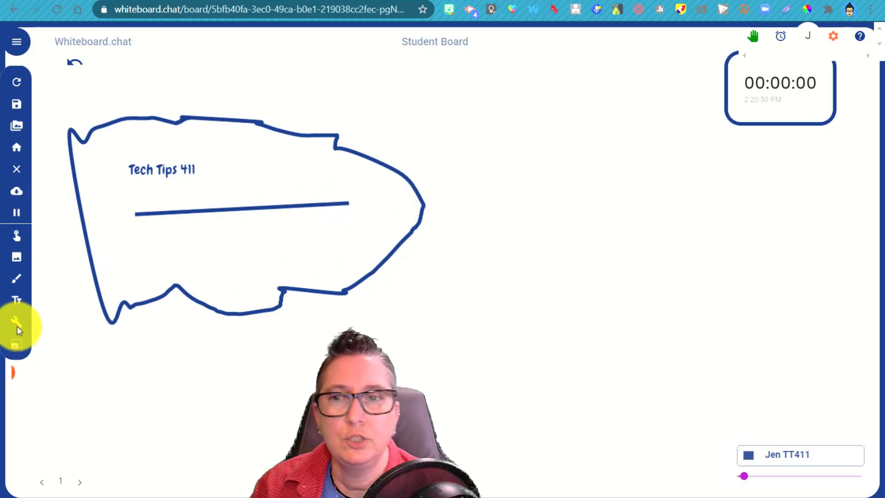
{"action": "mouse_move", "coordinate": [17, 324]}
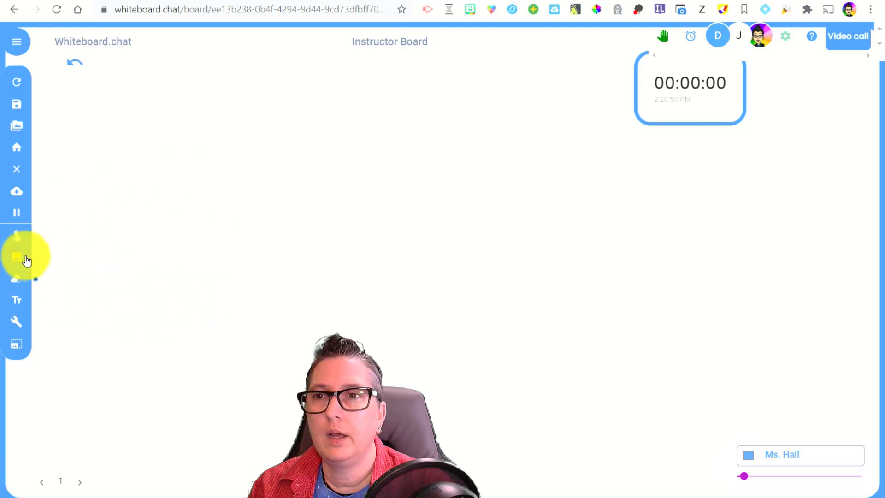
- Upload the TinkerCad Getting Started & 3D Model Rubric PDF from the Desktop onto the Instructor Board
{"action": "left_click", "coordinate": [16, 258]}
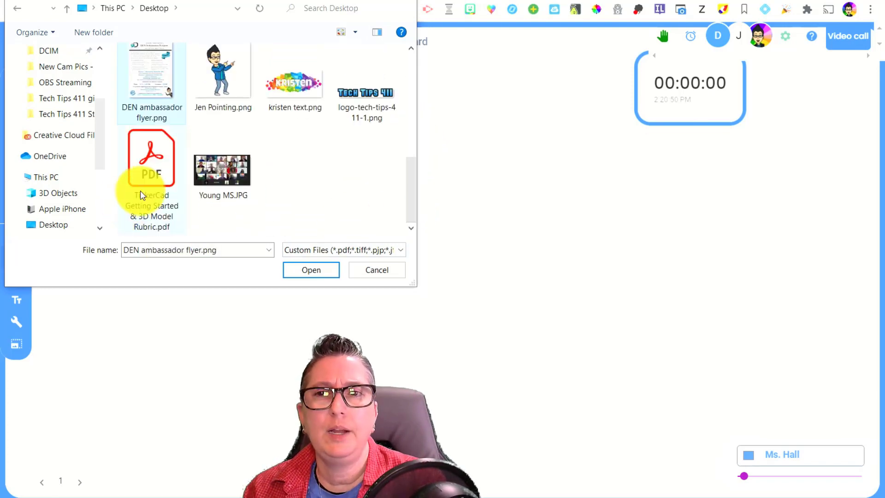
{"action": "mouse_move", "coordinate": [155, 167]}
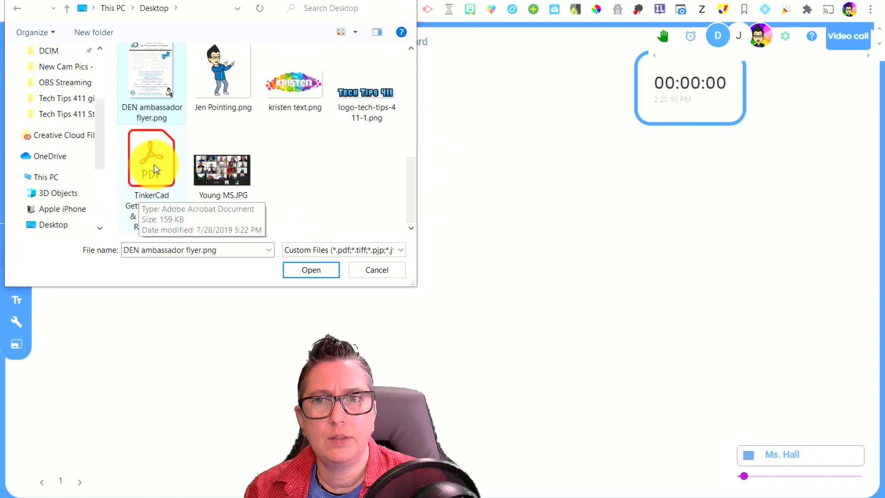
{"action": "left_click", "coordinate": [151, 159]}
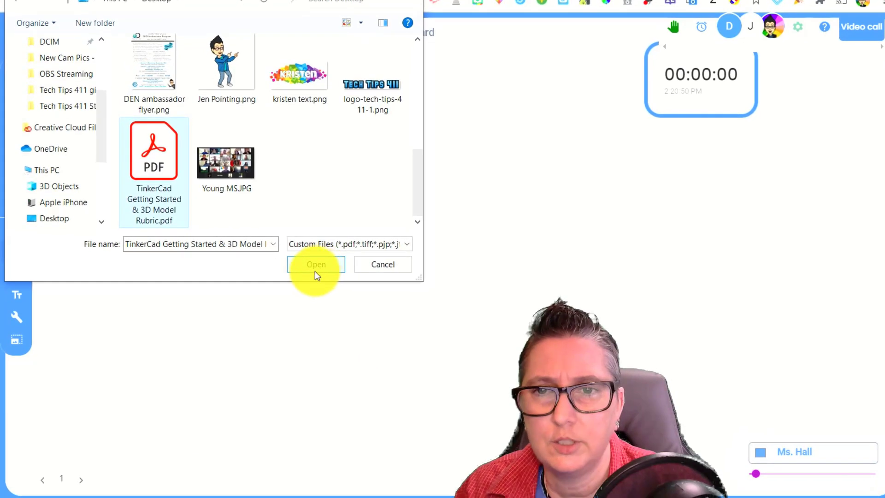
{"action": "left_click", "coordinate": [315, 264]}
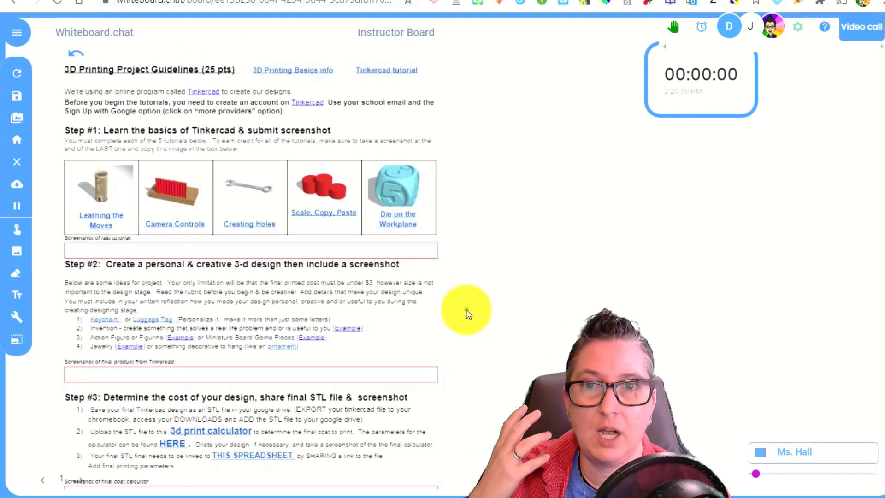
{"action": "mouse_move", "coordinate": [168, 248]}
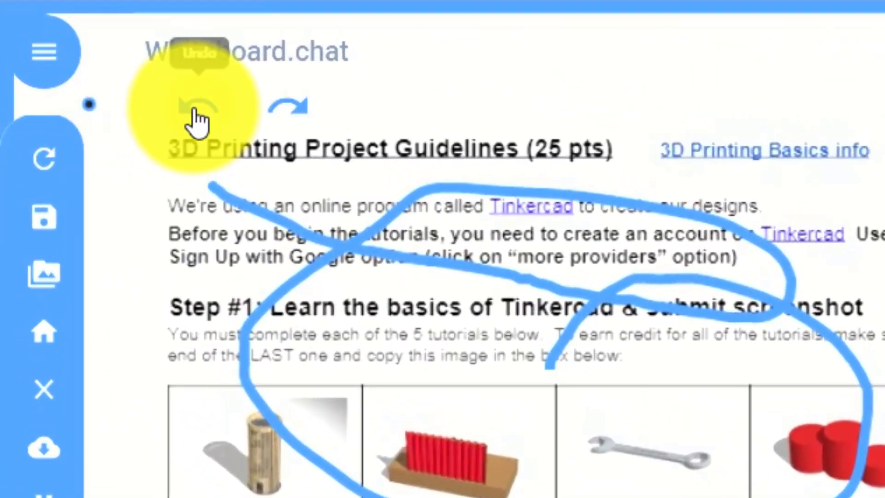
- Undo the large scribble drawn over the uploaded Tinkercad guidelines
{"action": "left_click", "coordinate": [184, 106]}
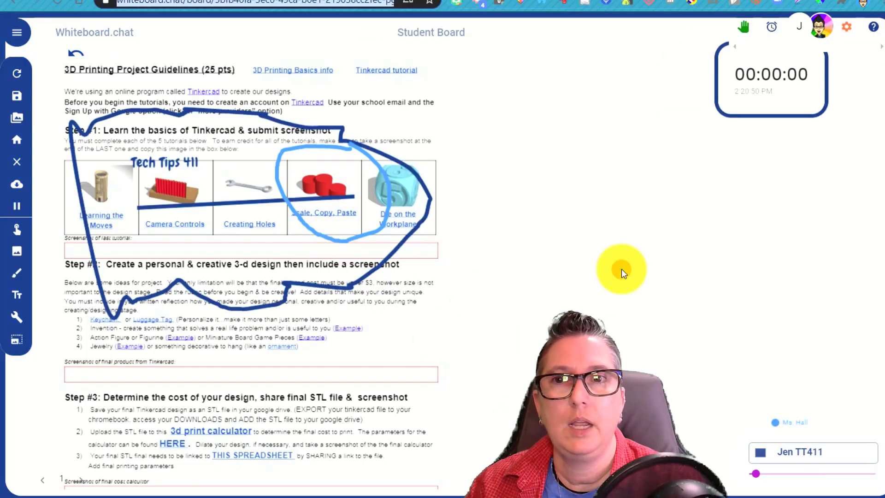
{"action": "mouse_move", "coordinate": [259, 327]}
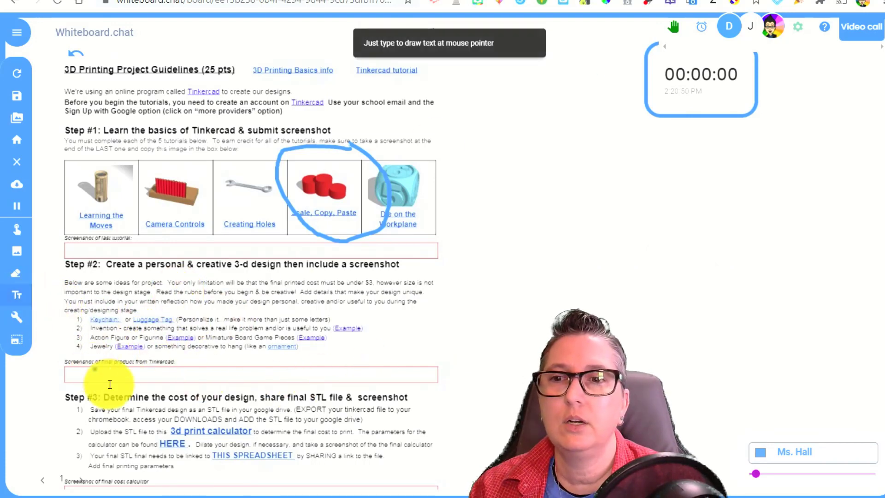
- Add the text 'Tech Tips 411' inside the Step #2 final-product screenshot box
{"action": "left_click", "coordinate": [108, 378]}
{"action": "type", "text": "Tech Tips 411"}
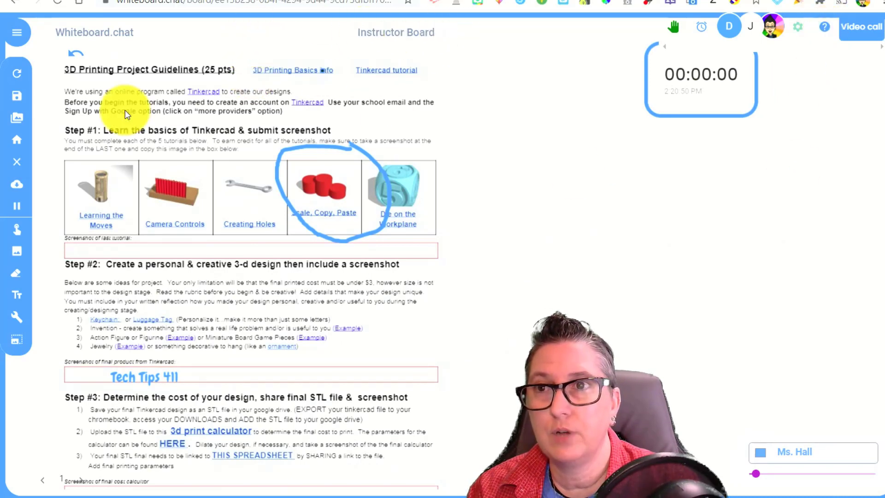
- Reach the Saved Boards page via Manage Boards, listing the instructor's and shared student boards
{"action": "left_click", "coordinate": [18, 32]}
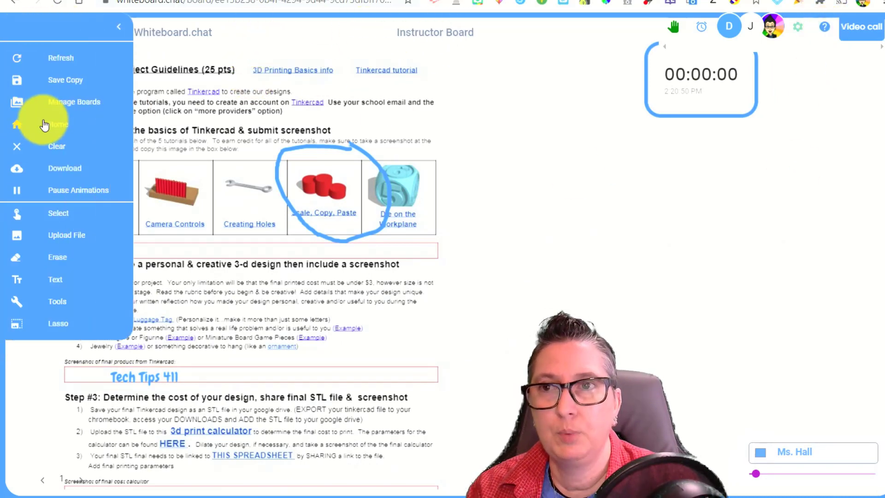
{"action": "left_click", "coordinate": [74, 102]}
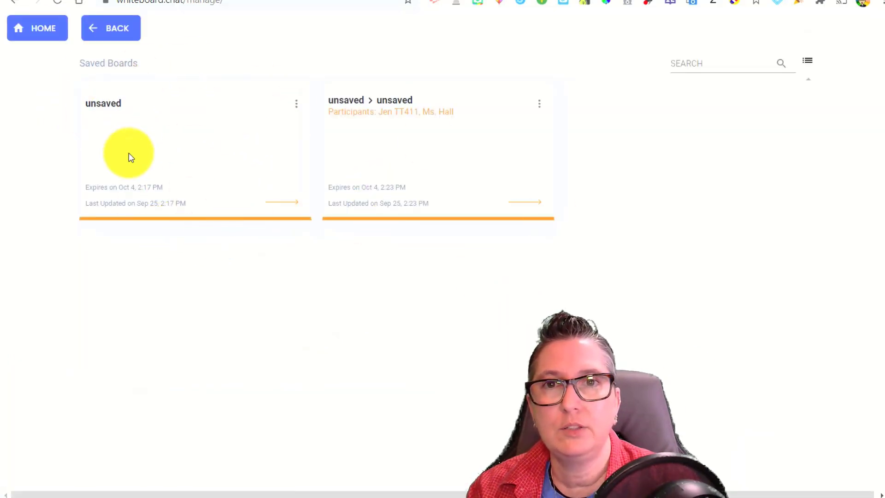
{"action": "mouse_move", "coordinate": [366, 129]}
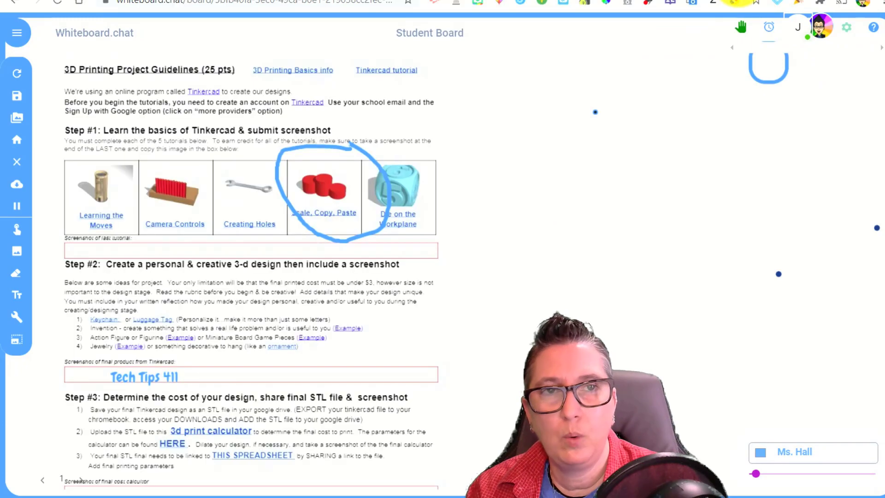
- From Jen's Student Board, reach the same Saved Boards page listing the two unsaved boards
{"action": "left_click", "coordinate": [767, 27]}
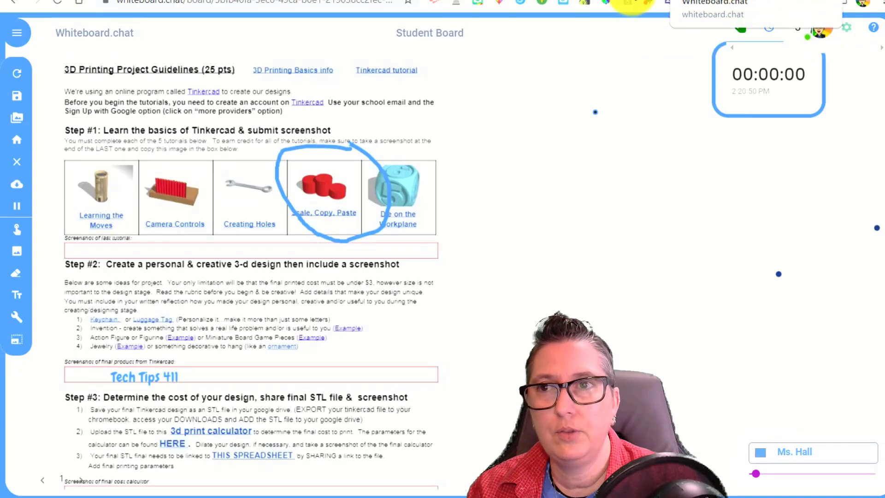
{"action": "left_click", "coordinate": [16, 32]}
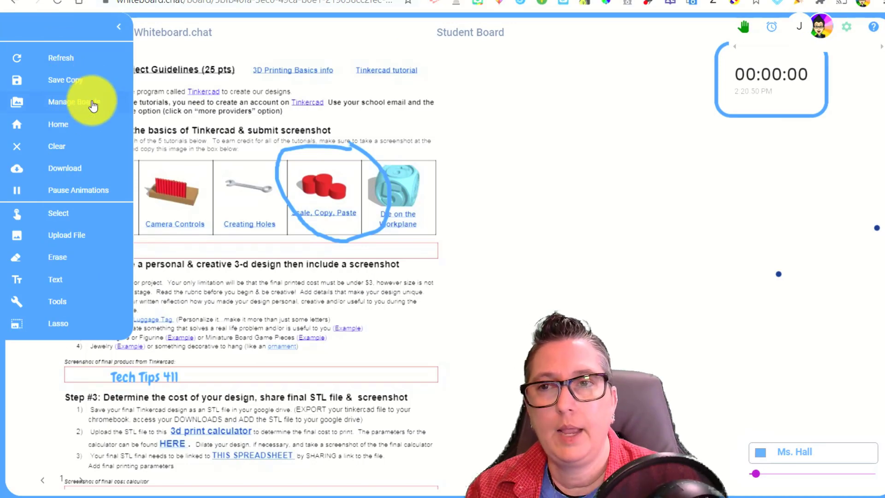
{"action": "left_click", "coordinate": [69, 101]}
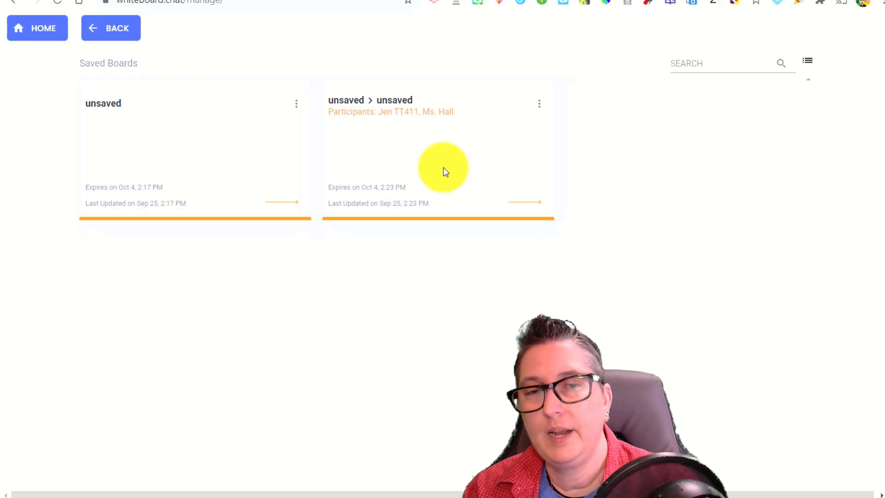
{"action": "mouse_move", "coordinate": [461, 147]}
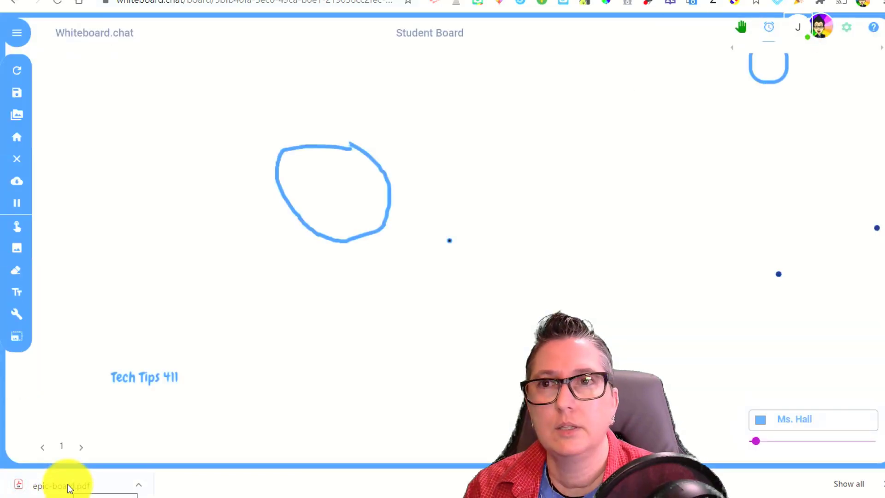
- View the downloaded student board PDF, then advance the Instructor Board to a blank page
{"action": "left_click", "coordinate": [63, 485]}
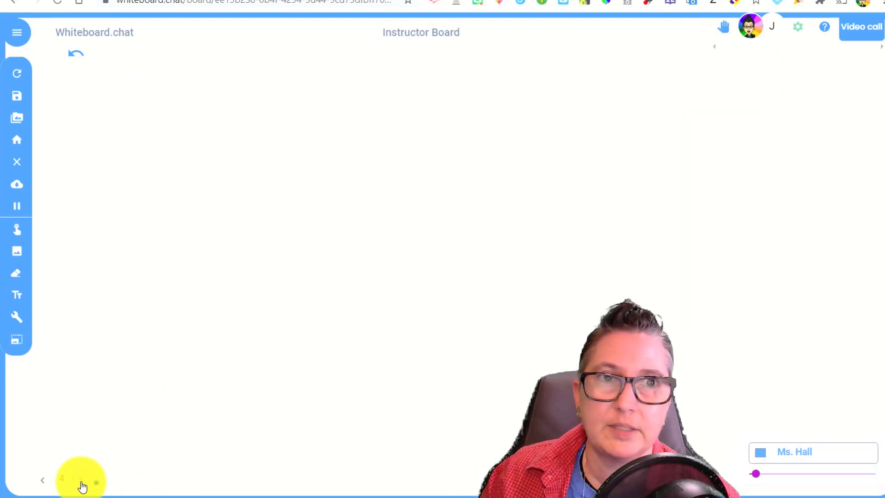
{"action": "left_click", "coordinate": [722, 26]}
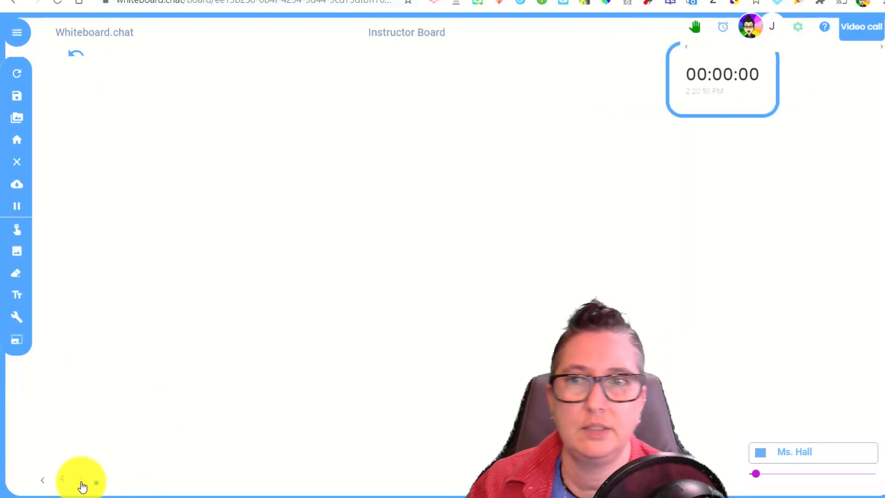